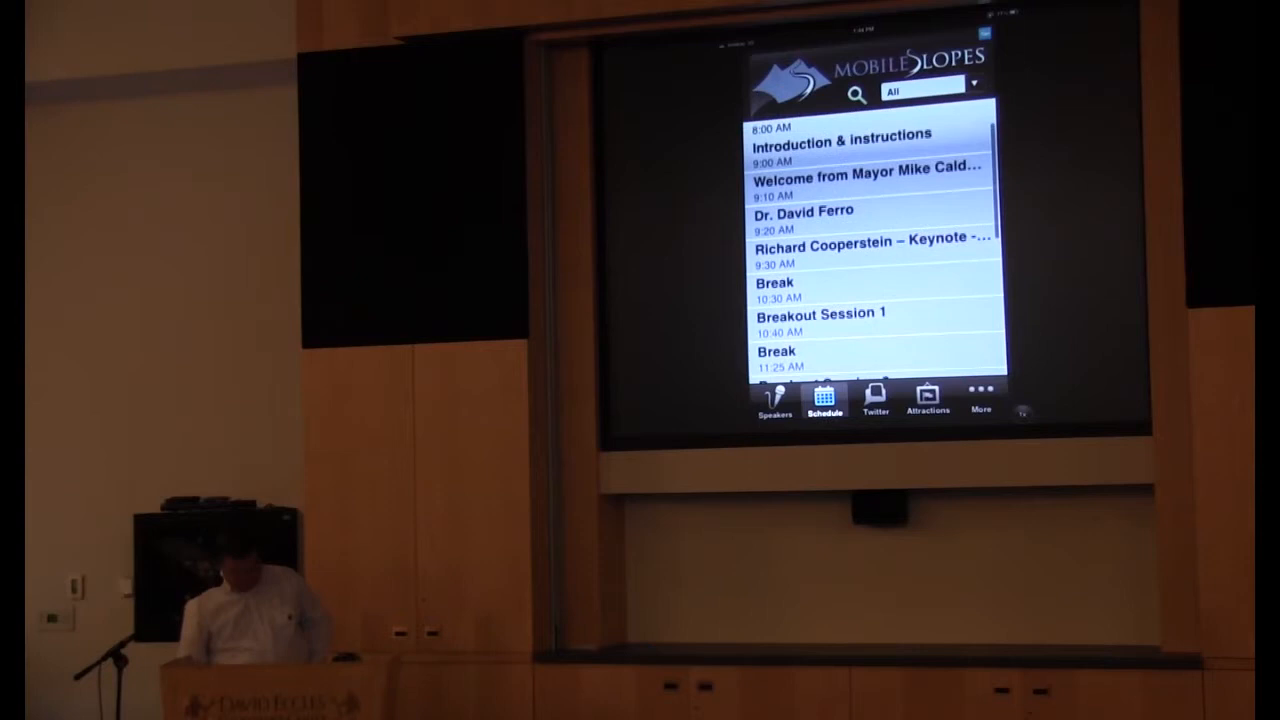
Open a speaker's biography and scroll down to the education details and contact links.
click(773, 405)
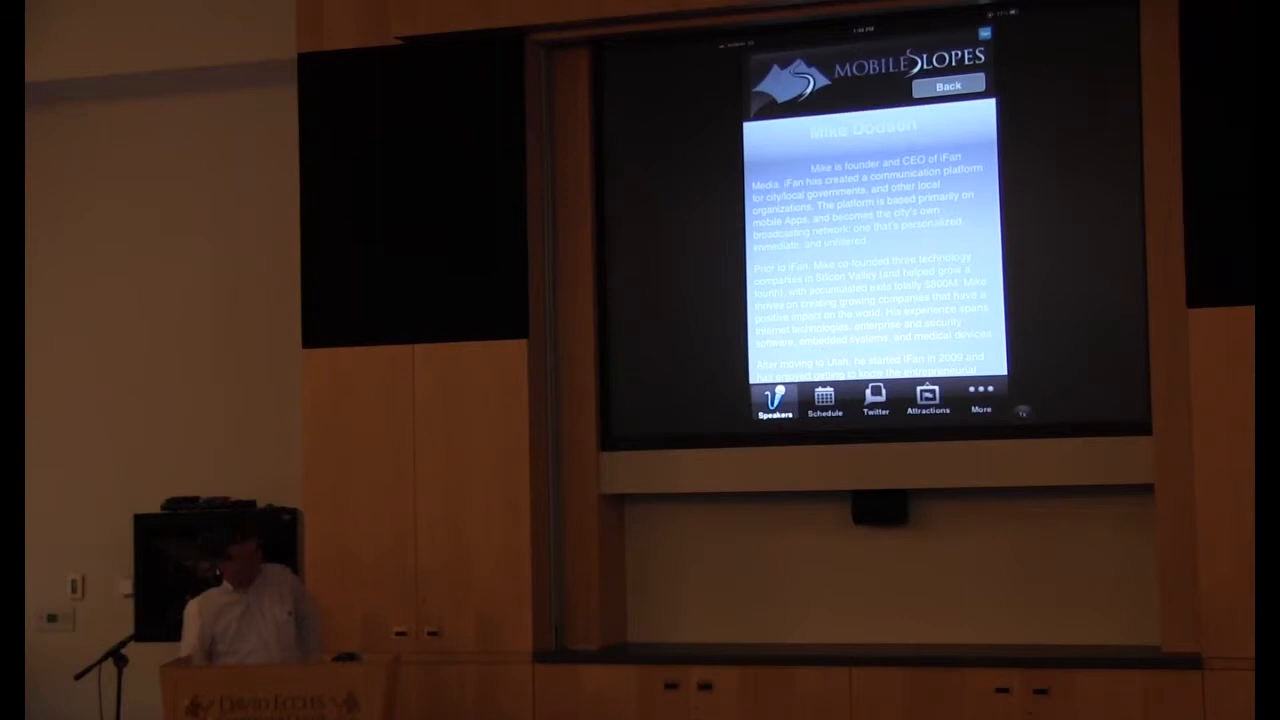
scroll(down, 3)
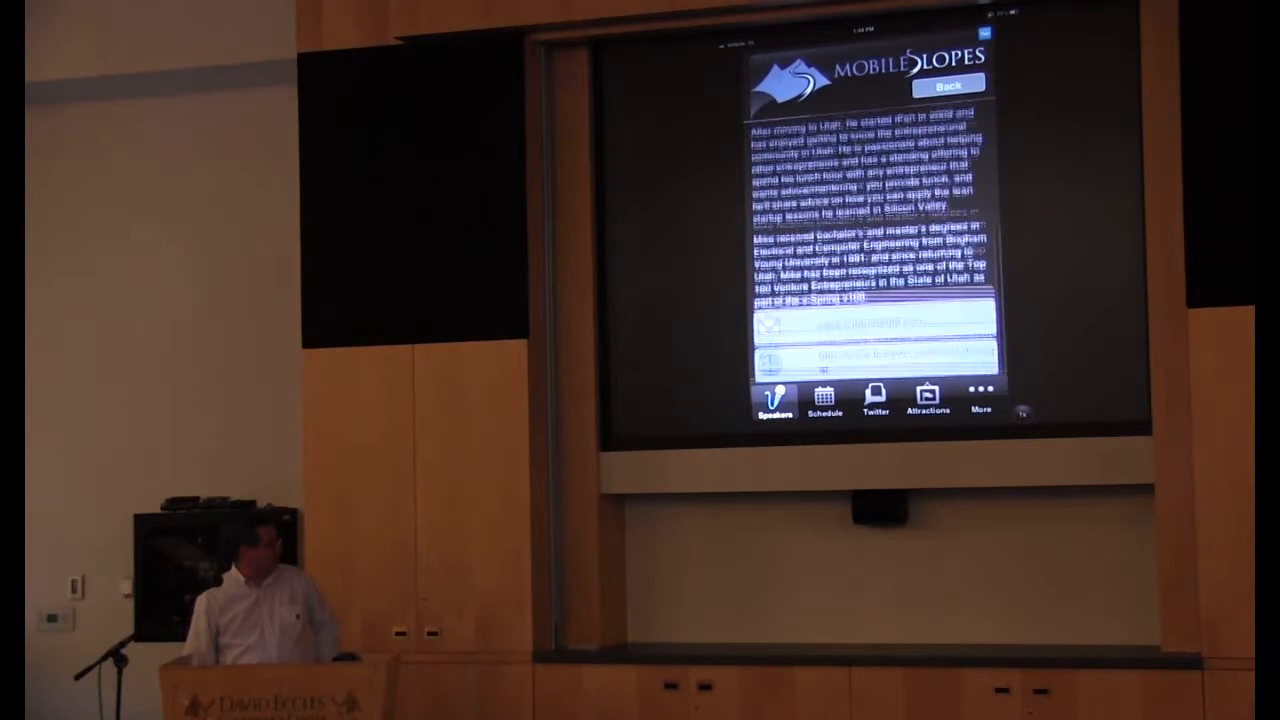
click(874, 400)
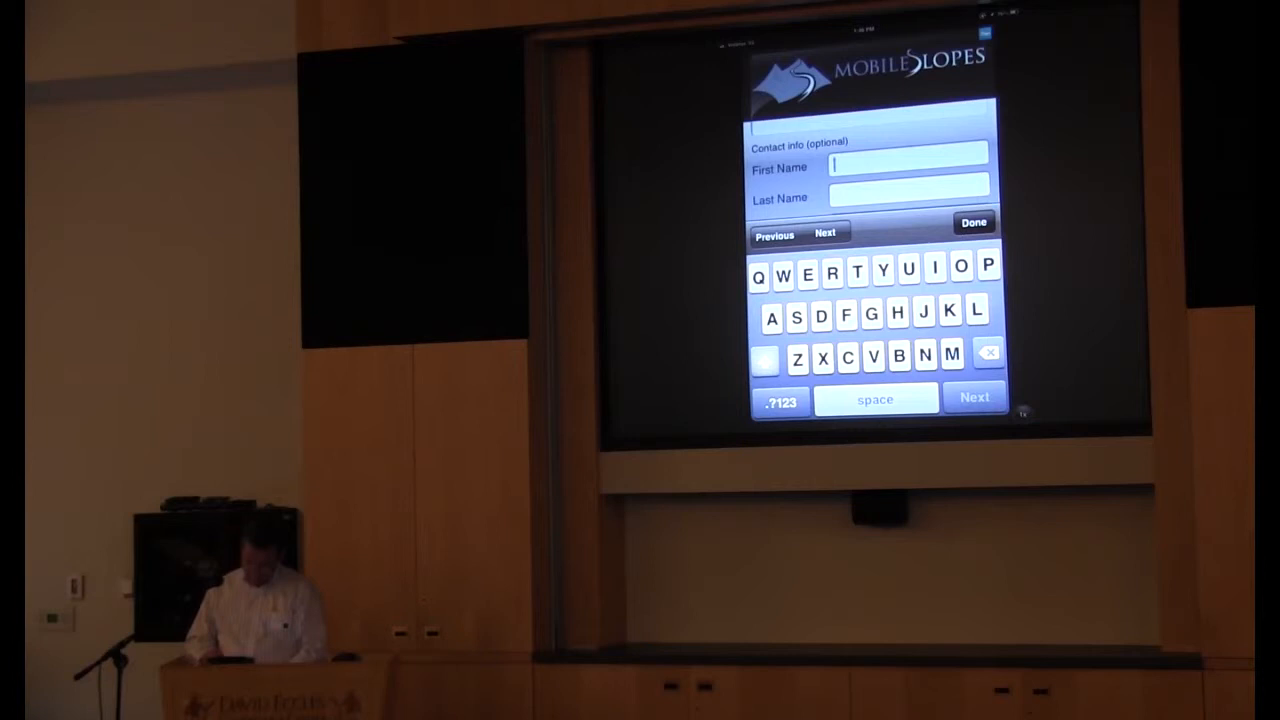
Dismiss the keyboard so the empty event comment, name, email and phone fields show.
click(973, 222)
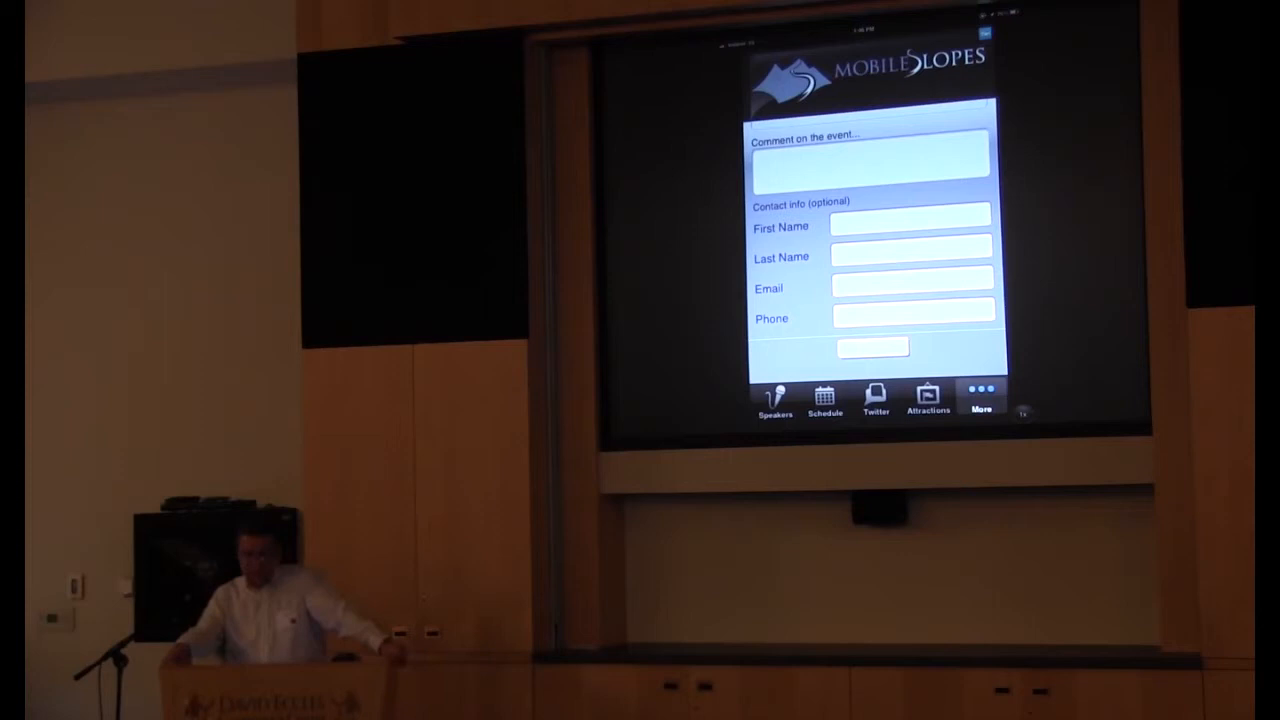